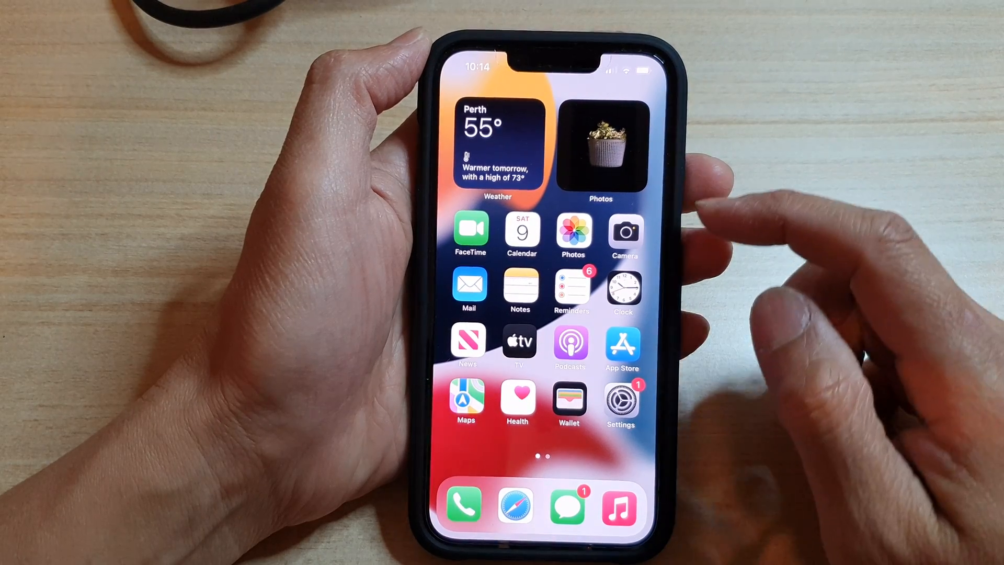
# - Reach the Music Audio Quality page in Settings, showing Lossless Audio off
pyautogui.click(620, 402)
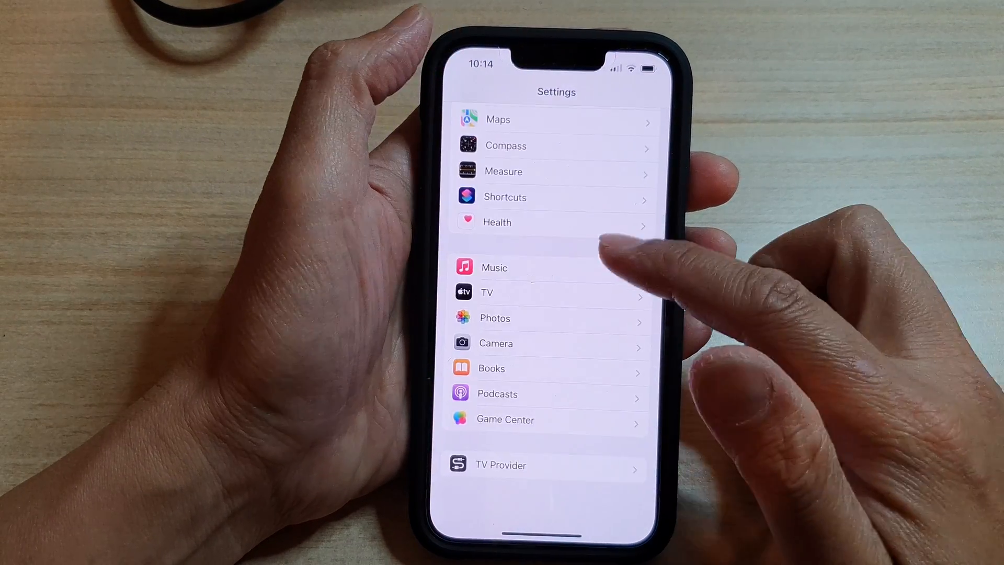
pyautogui.scroll(3)
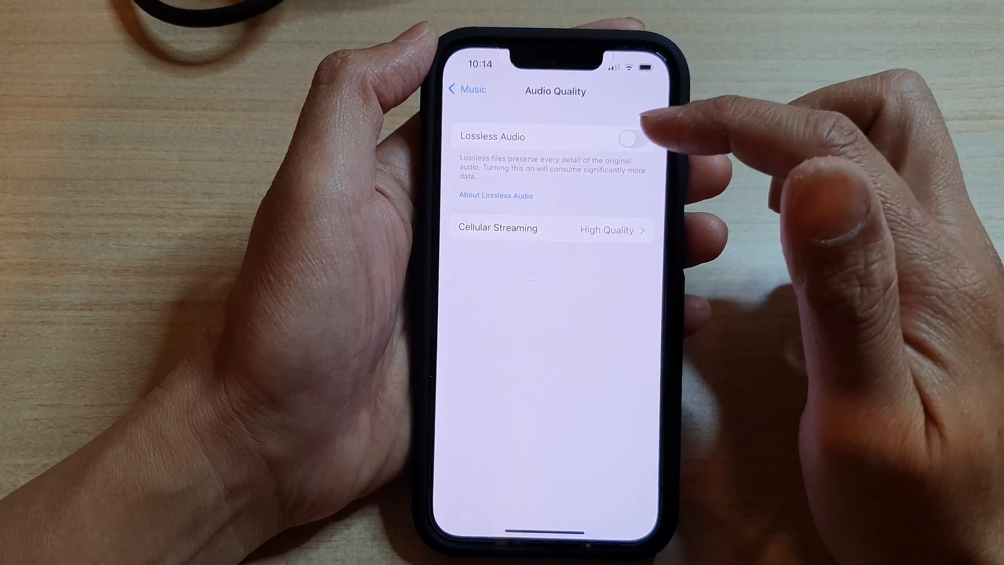
pyautogui.click(631, 138)
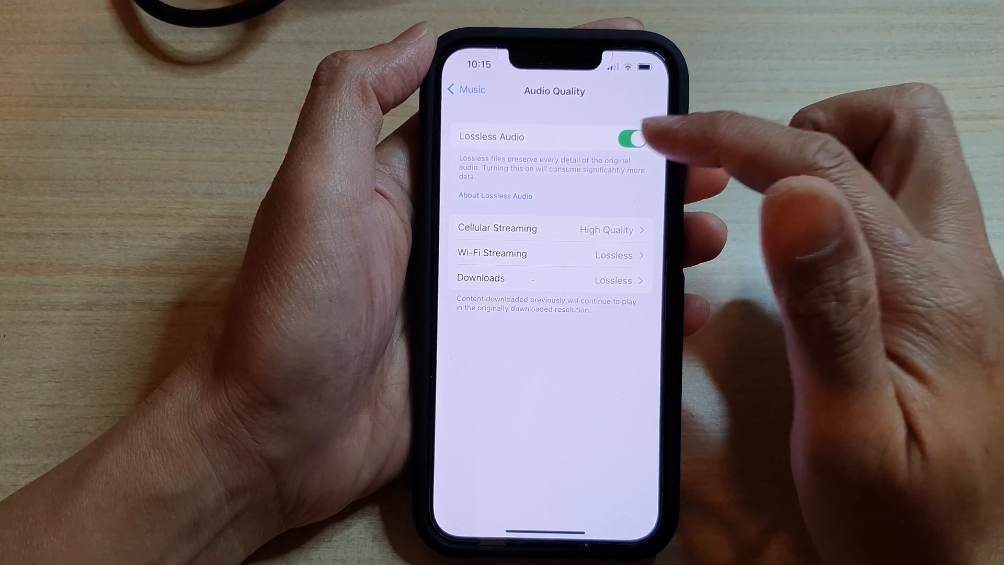
pyautogui.click(633, 138)
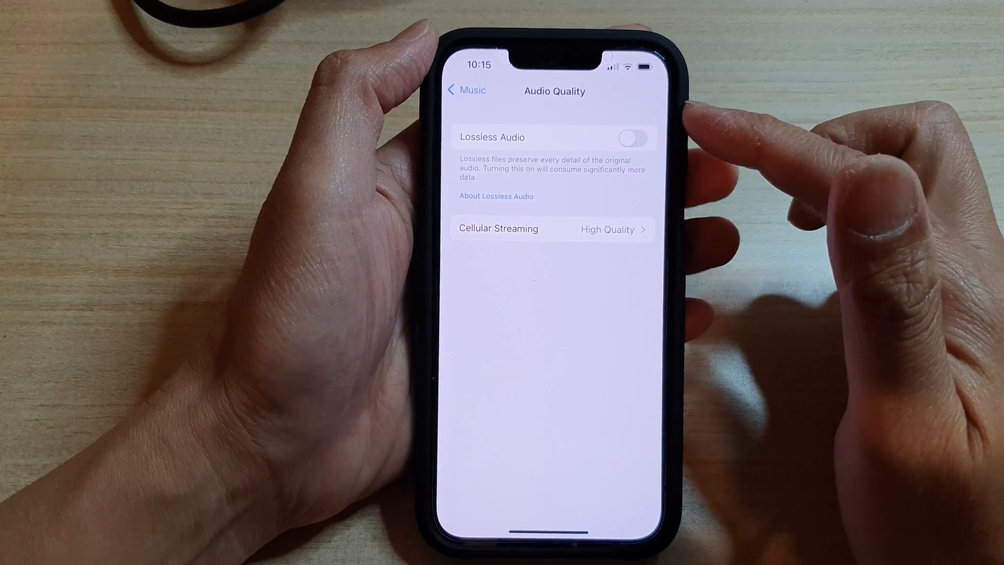
pyautogui.click(631, 137)
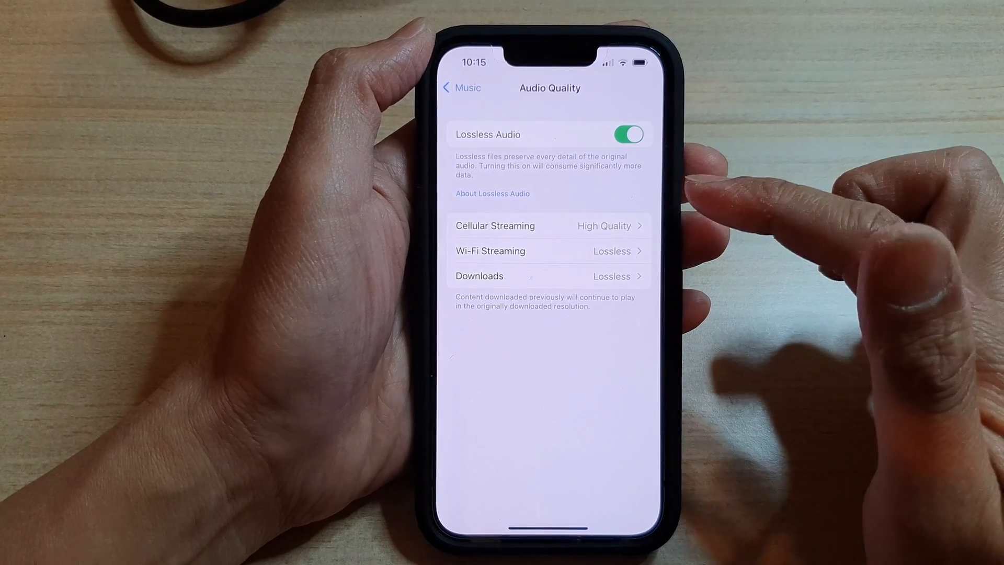
pyautogui.click(628, 135)
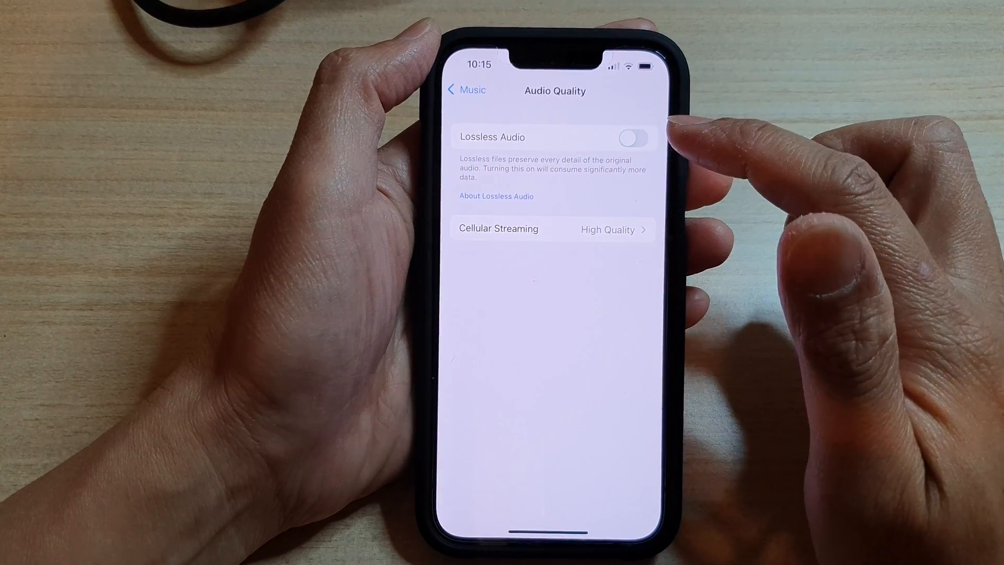
# - Switch Lossless Audio on, review Cellular Streaming options, and return to Audio Quality
pyautogui.click(632, 137)
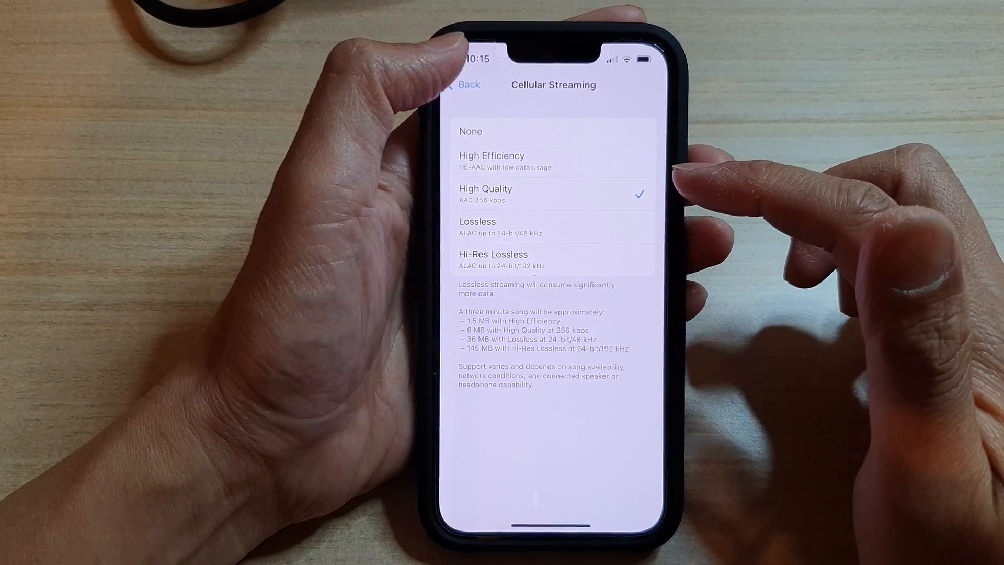
pyautogui.click(465, 85)
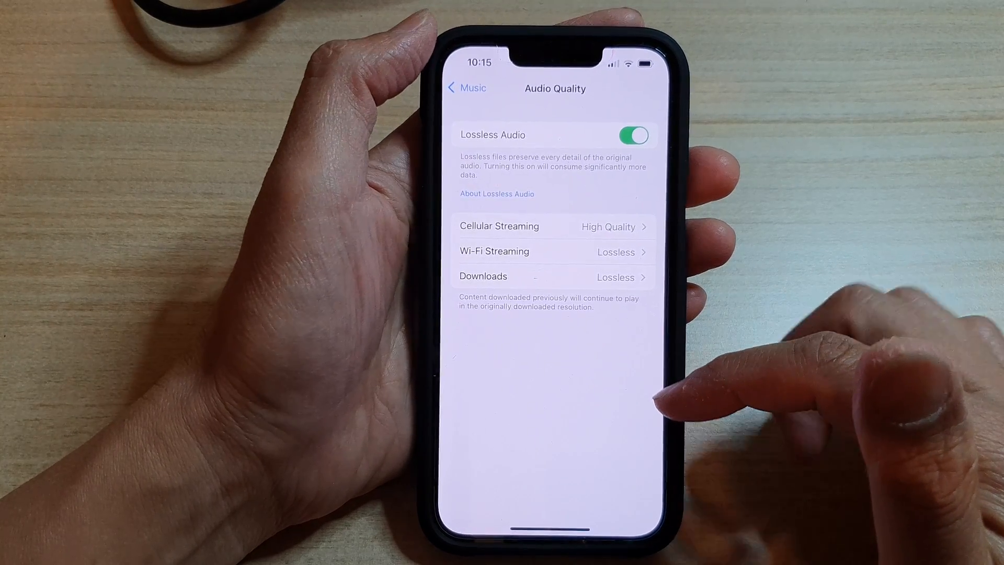